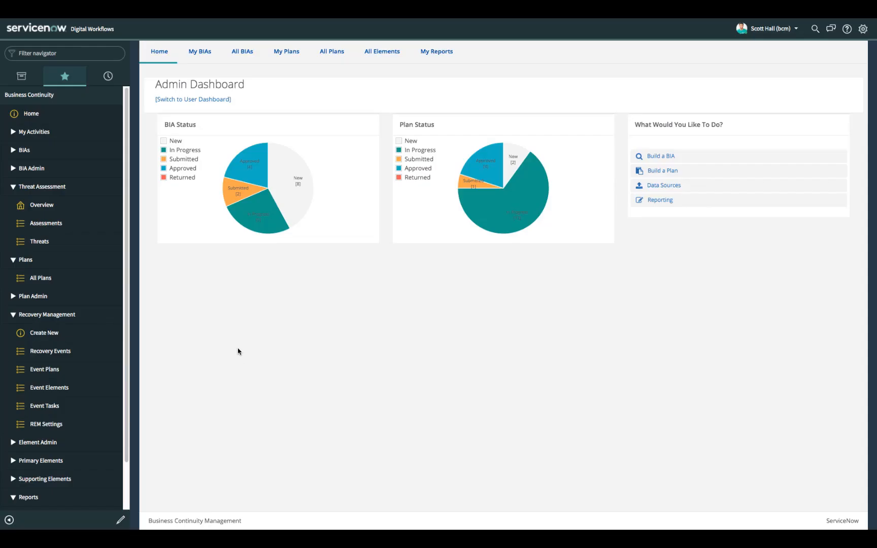
pyautogui.moveTo(685, 70)
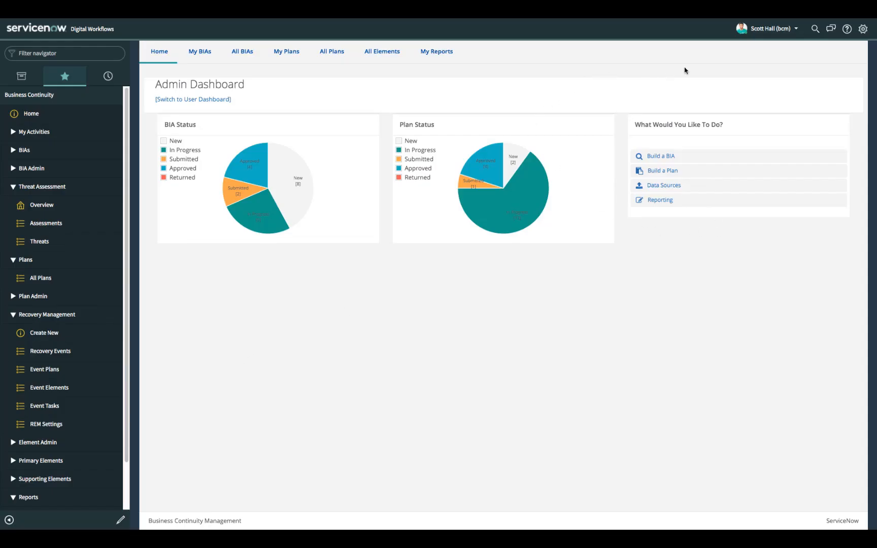
pyautogui.moveTo(599, 174)
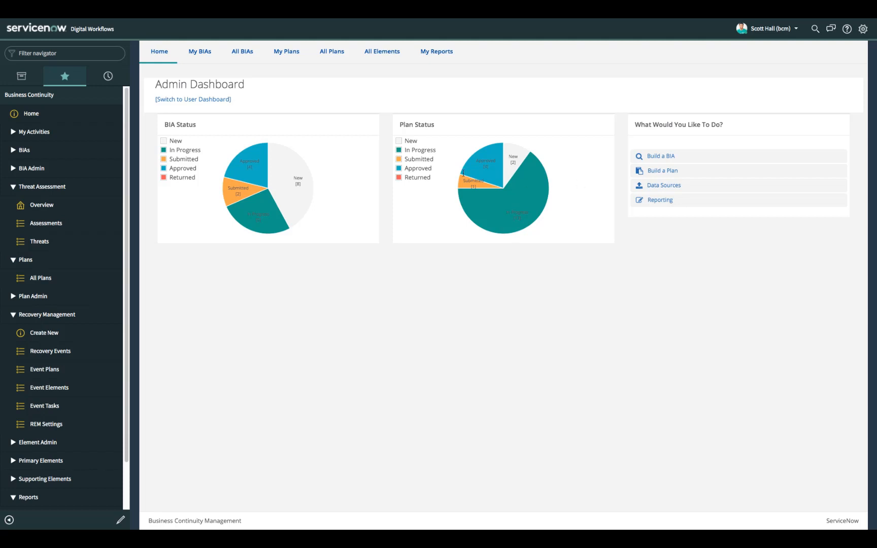
pyautogui.moveTo(584, 189)
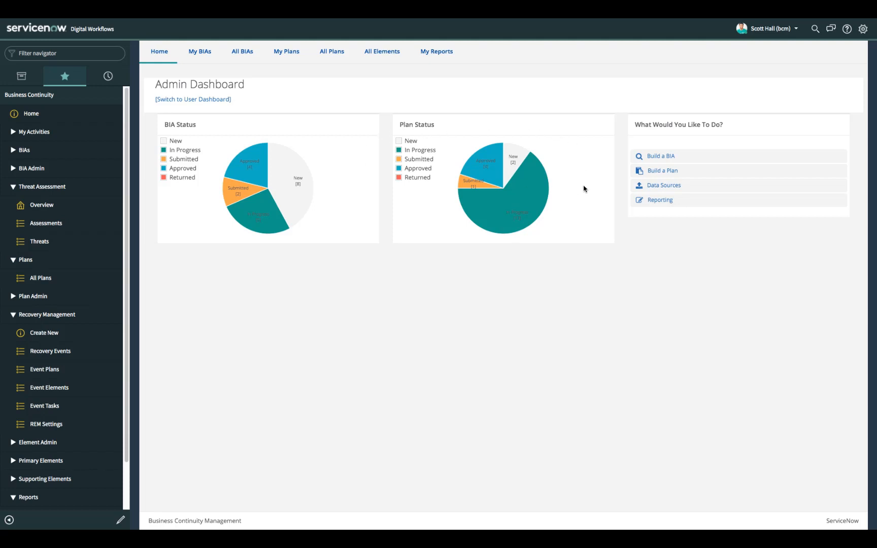
pyautogui.moveTo(556, 251)
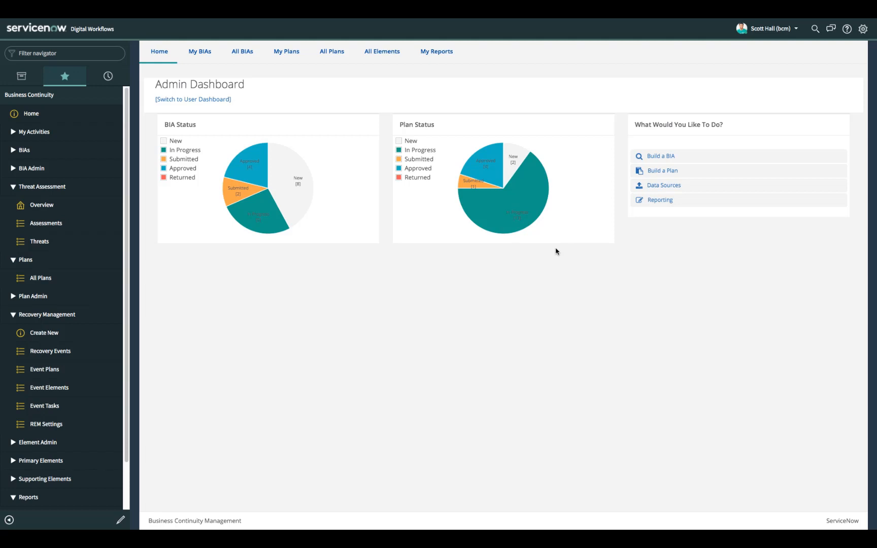
pyautogui.moveTo(192, 102)
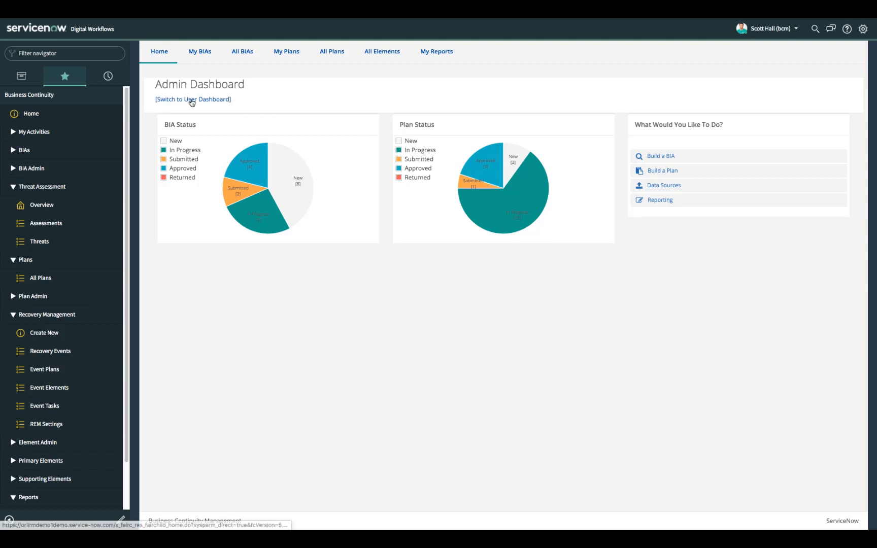
# Leave the Admin Dashboard for the User Dashboard of personal approvals, BIAs and plans.
pyautogui.click(193, 99)
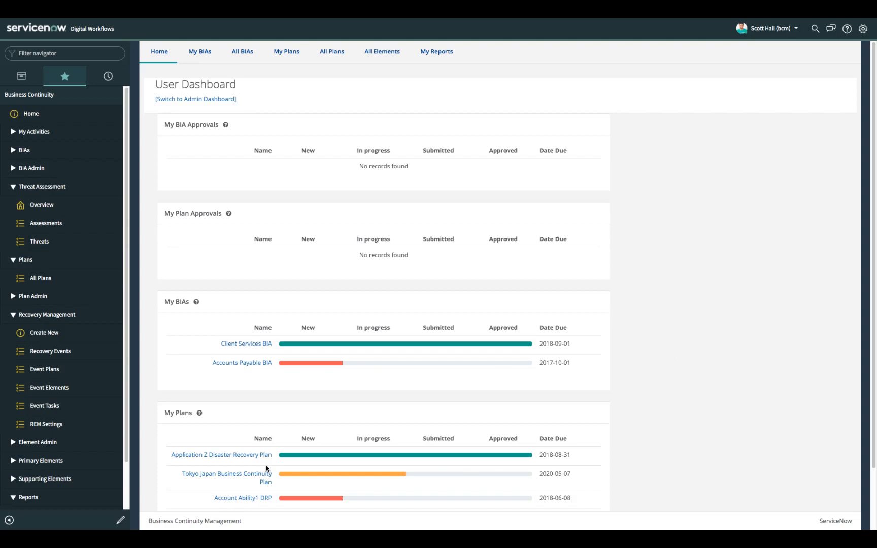
pyautogui.moveTo(277, 450)
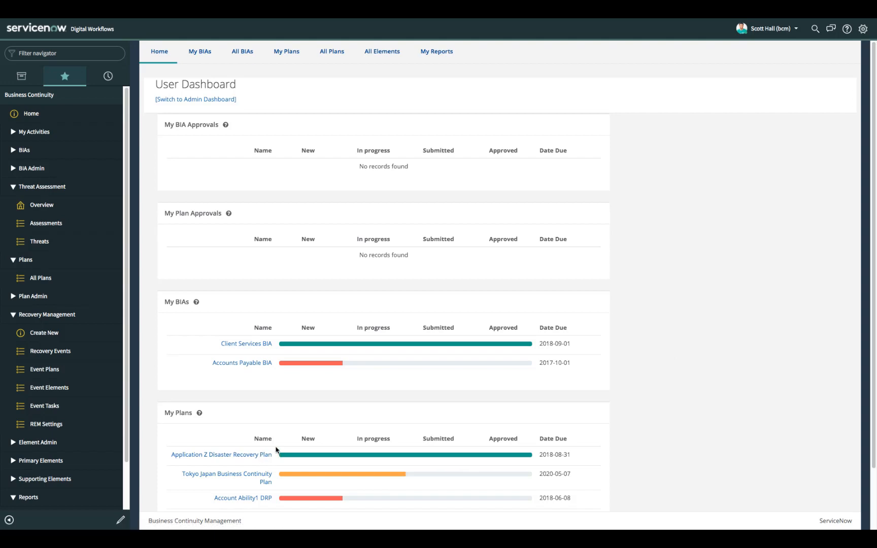
pyautogui.moveTo(294, 57)
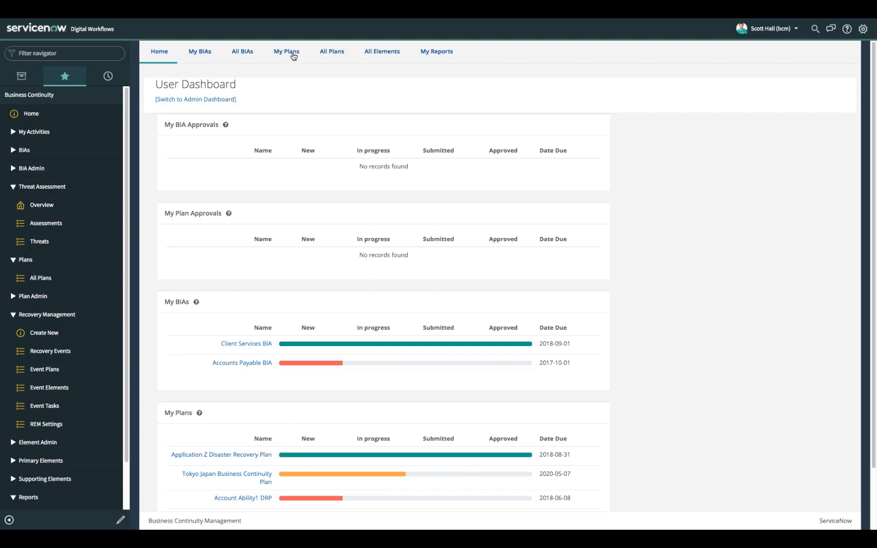
# Show the My Plans list of five plans and pick the Application Z Disaster Recovery Plan.
pyautogui.click(286, 51)
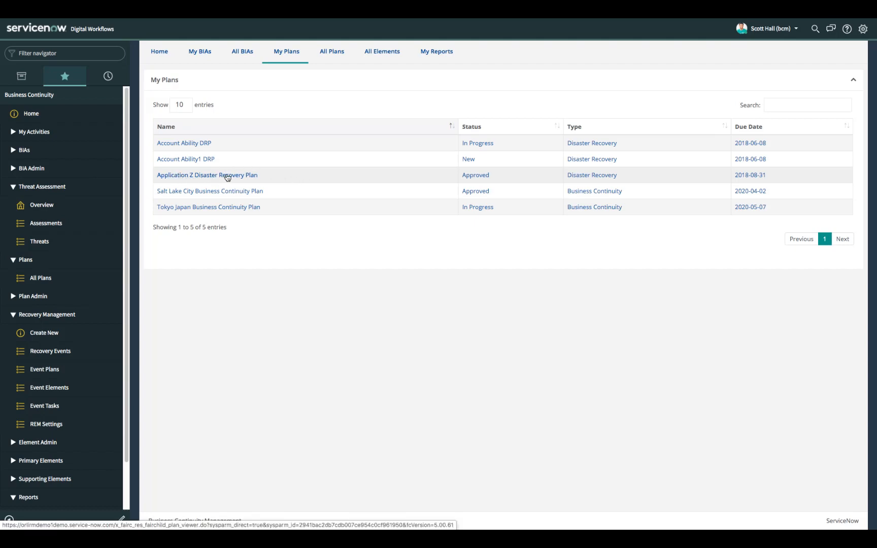
pyautogui.moveTo(484, 178)
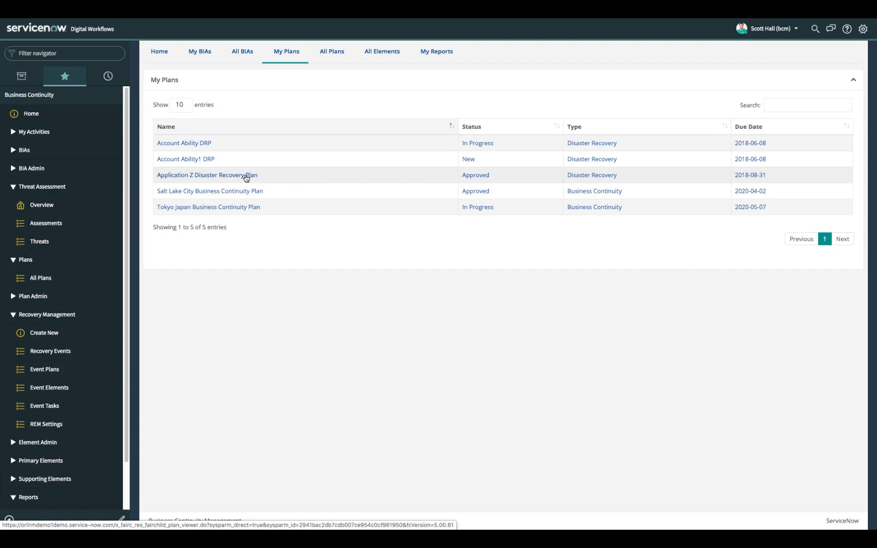
pyautogui.click(208, 175)
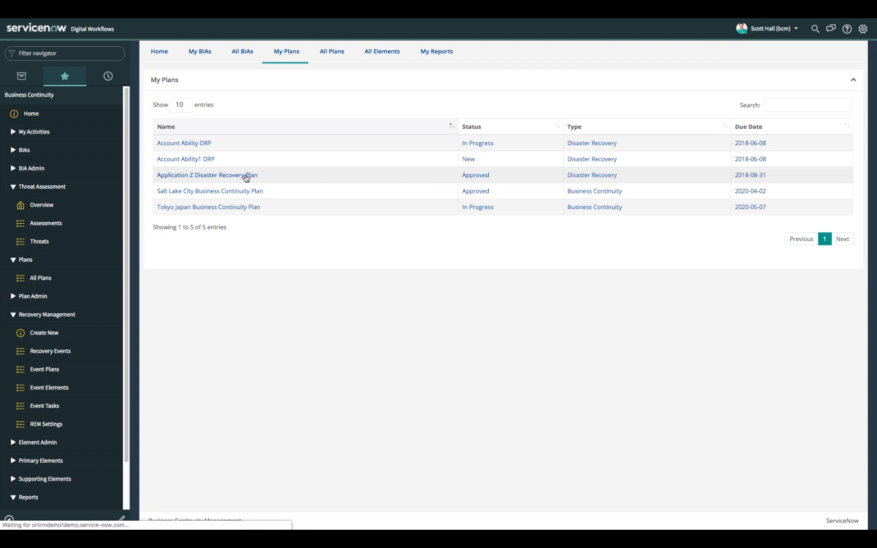
# Open the Application Z Disaster Recovery Plan on its Details tab, showing approved status and owner.
pyautogui.click(208, 175)
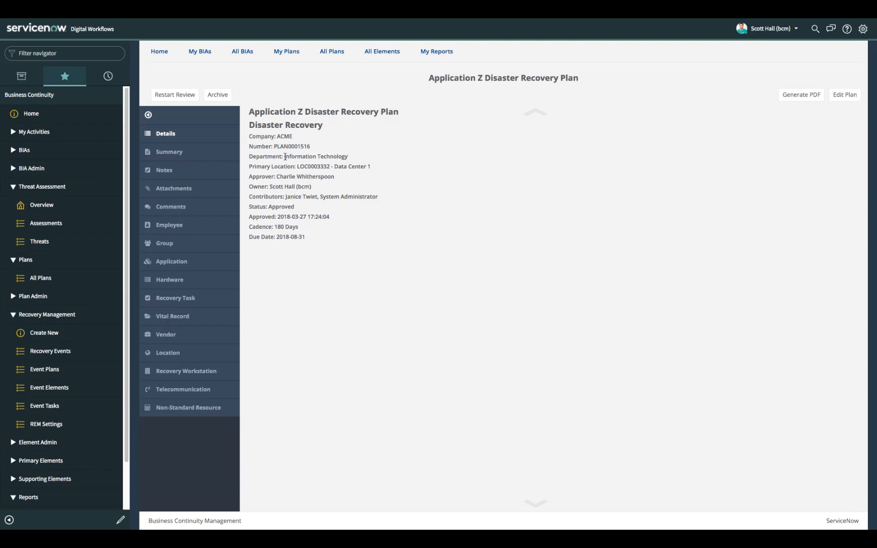
pyautogui.moveTo(356, 156)
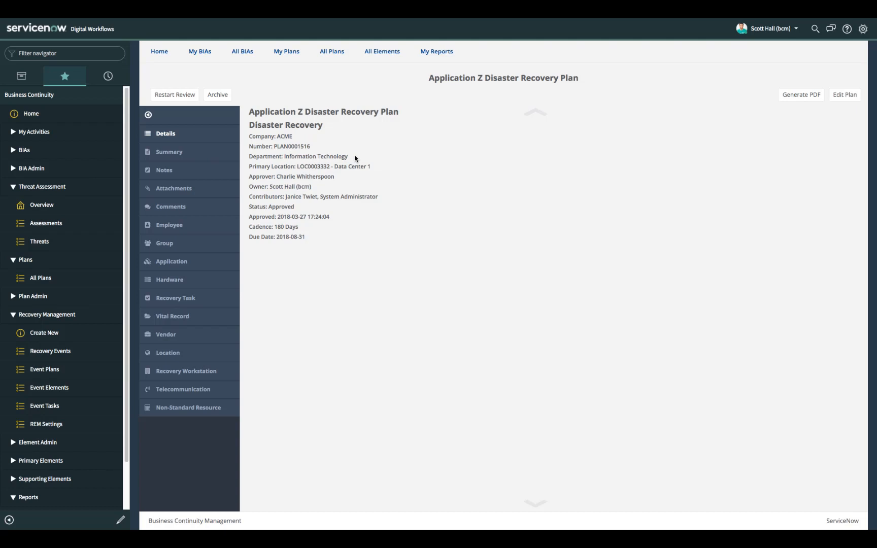
pyautogui.moveTo(347, 159)
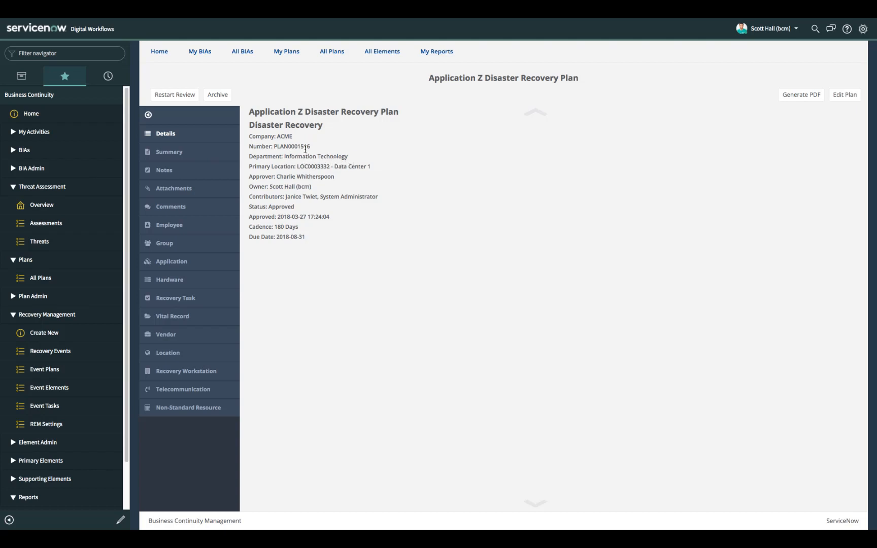
pyautogui.moveTo(333, 173)
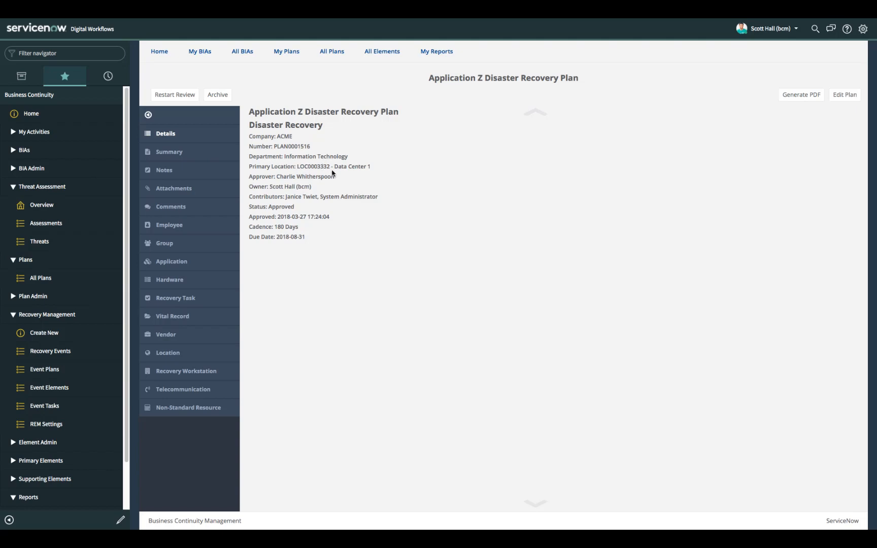
pyautogui.moveTo(370, 173)
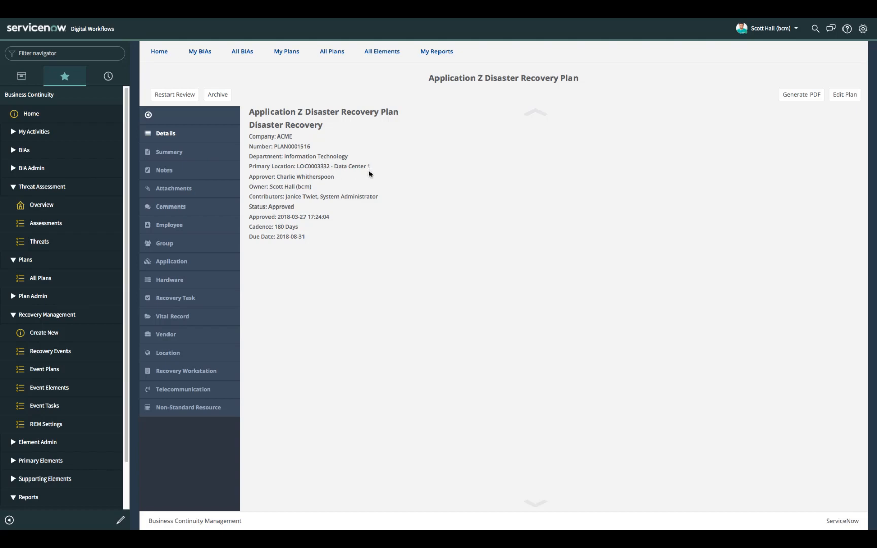
pyautogui.moveTo(338, 181)
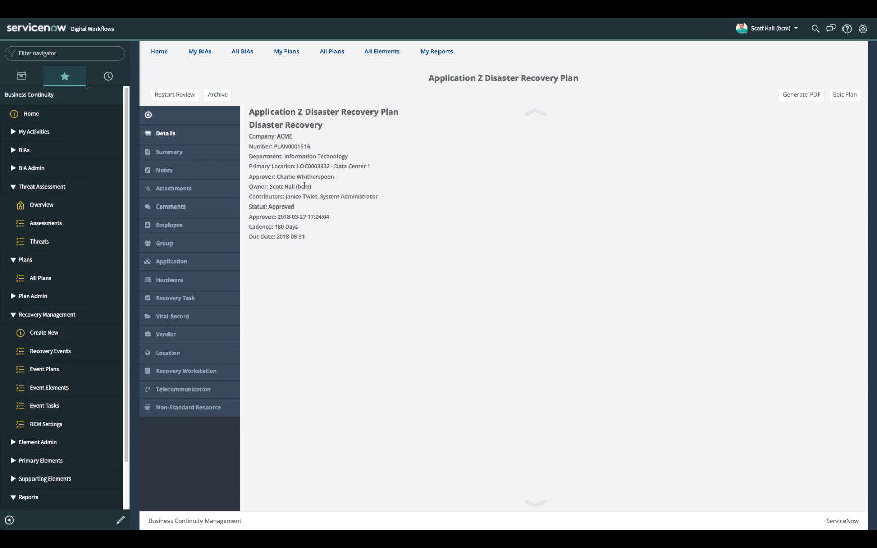
pyautogui.moveTo(293, 199)
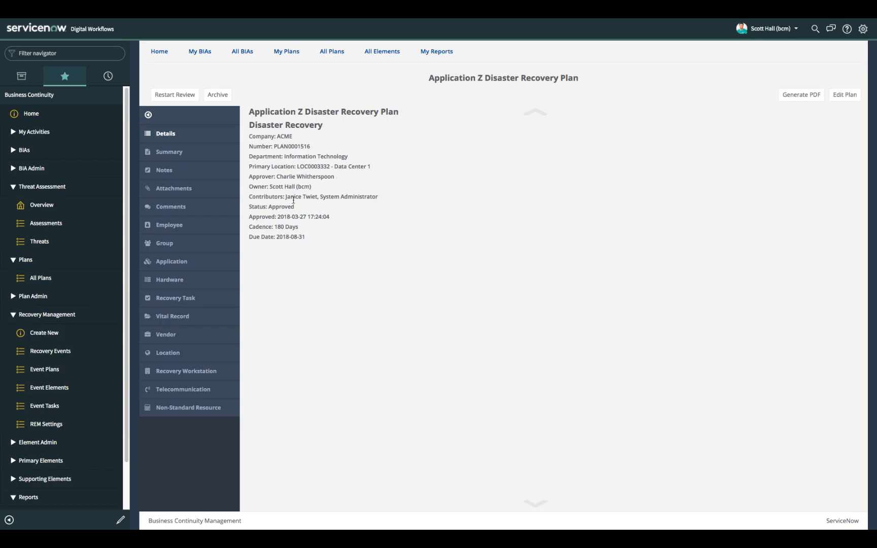
pyautogui.moveTo(356, 204)
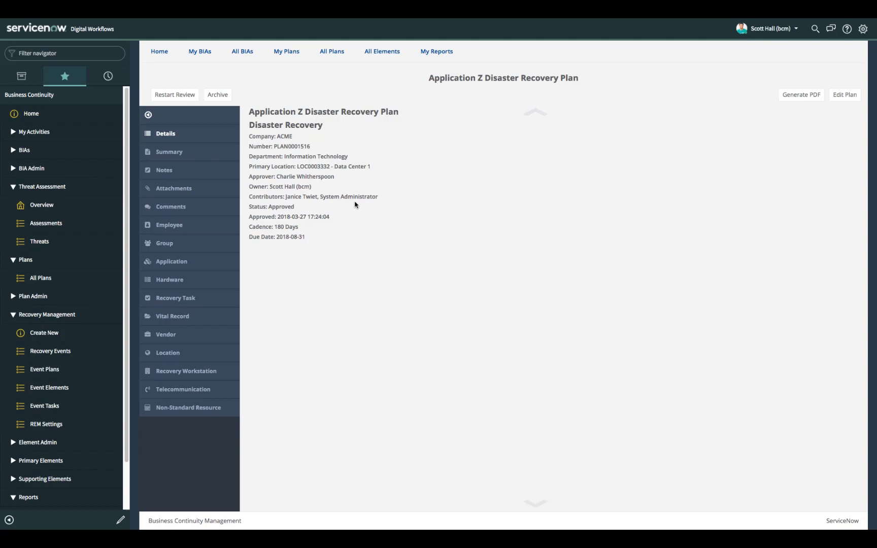
pyautogui.moveTo(337, 211)
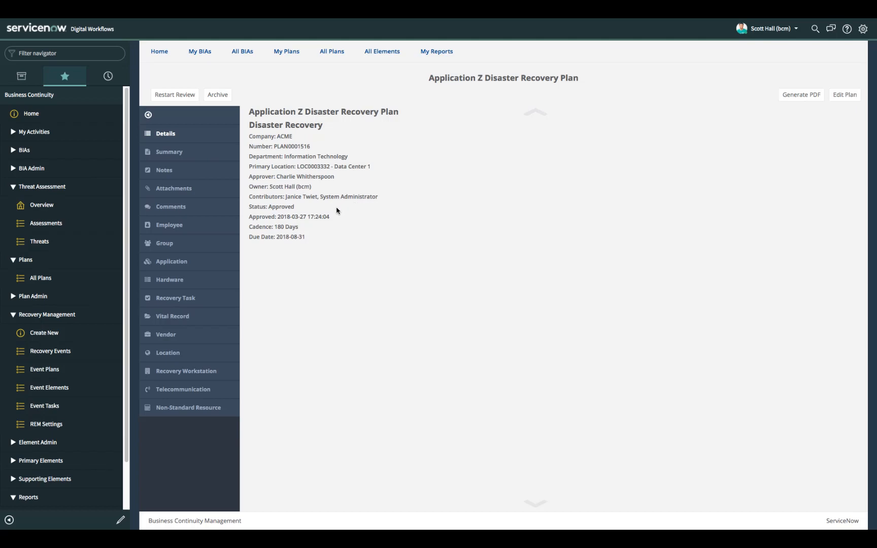
pyautogui.moveTo(213, 181)
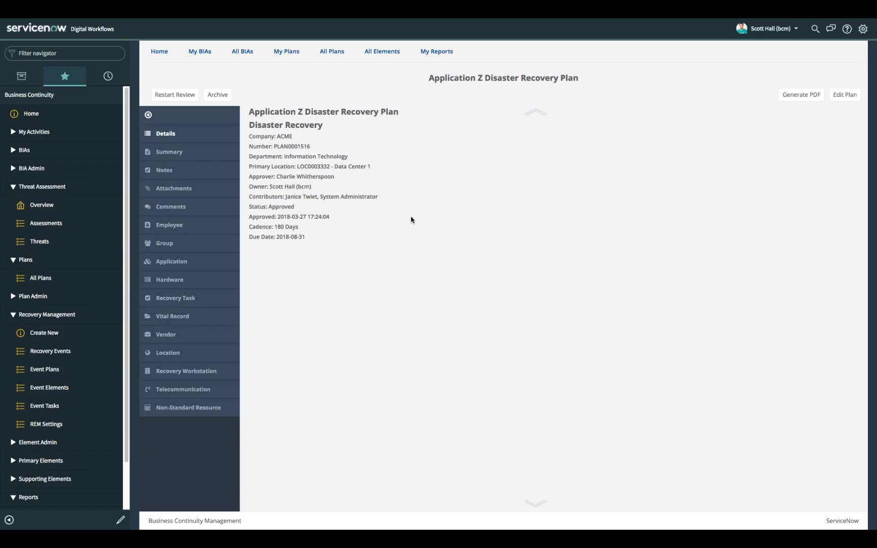
pyautogui.moveTo(335, 227)
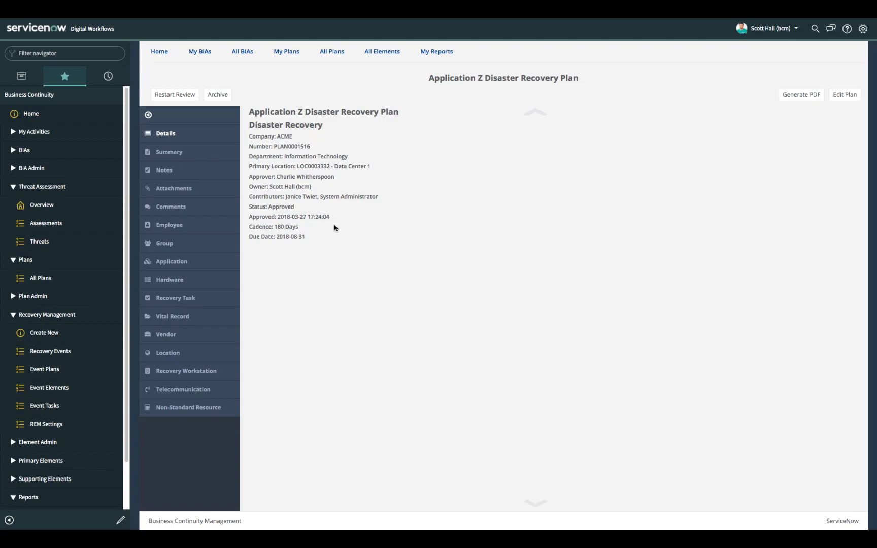
pyautogui.moveTo(302, 244)
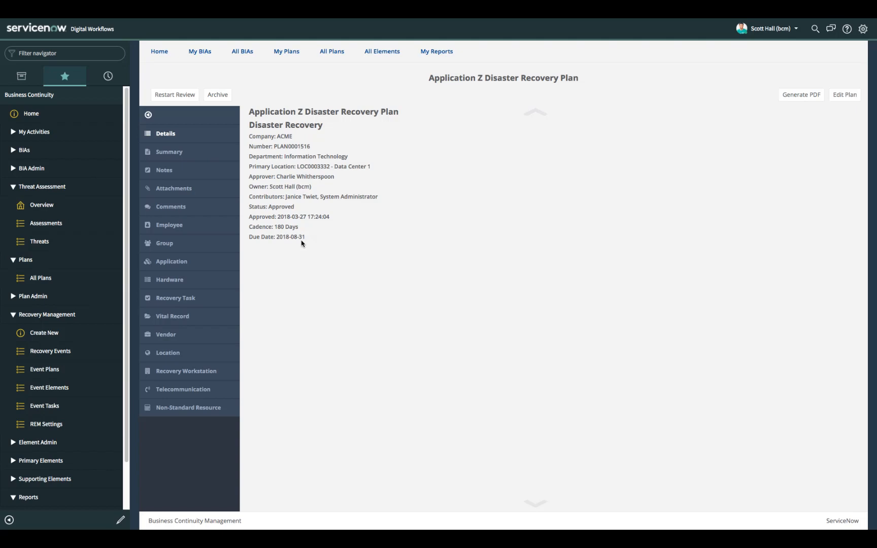
pyautogui.moveTo(293, 247)
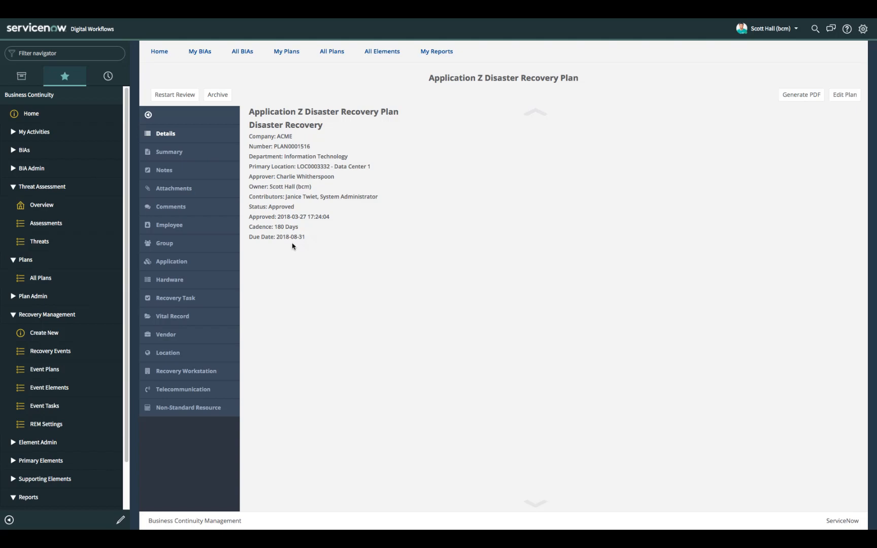
pyautogui.moveTo(301, 247)
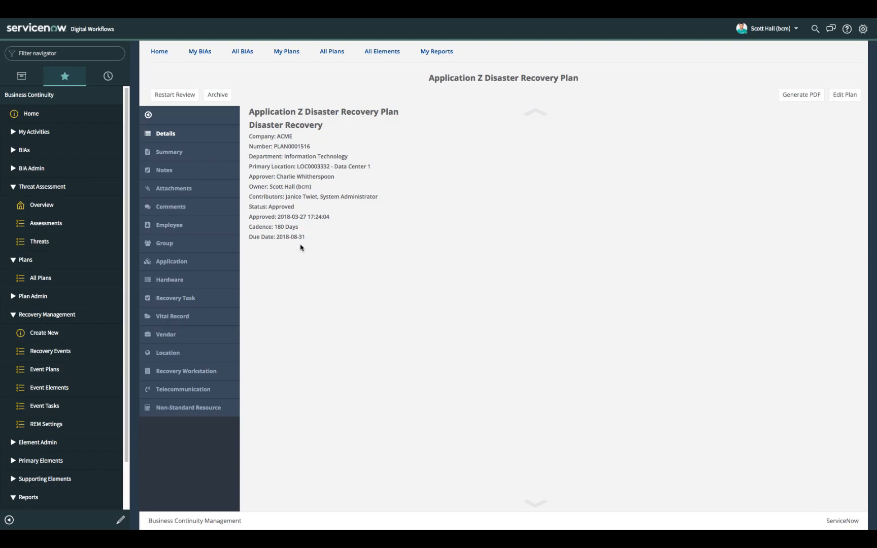
# Read the Application Z plan's Summary section, then display its Notes section.
pyautogui.click(168, 151)
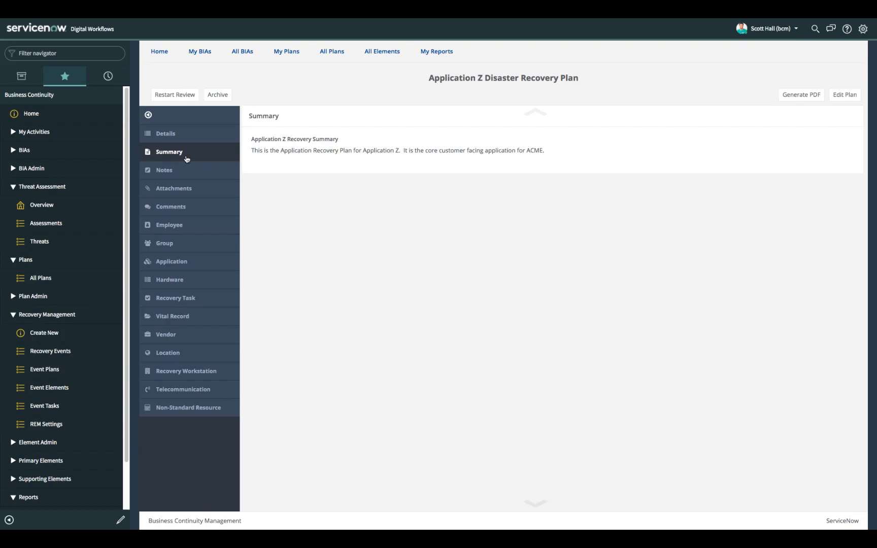
pyautogui.click(165, 170)
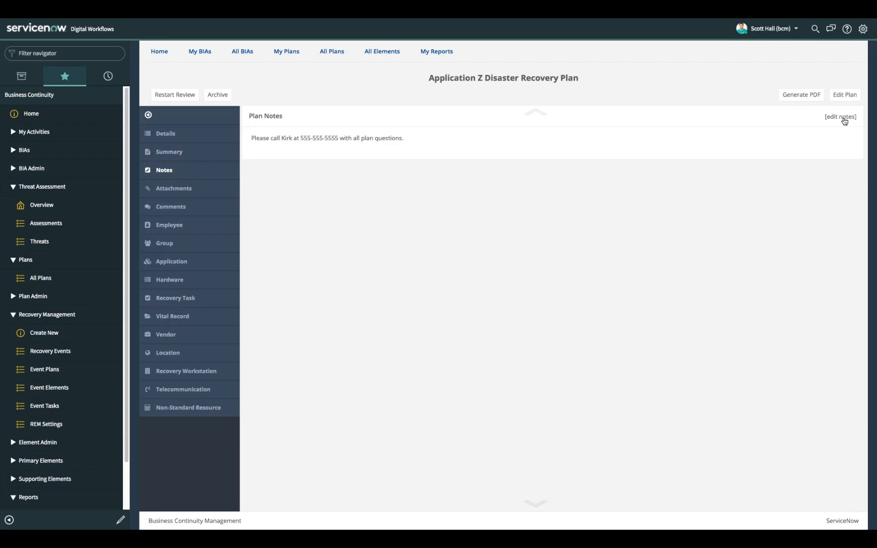
# Review the plan's Attachments and Comments, then list its five assigned employees.
pyautogui.click(173, 189)
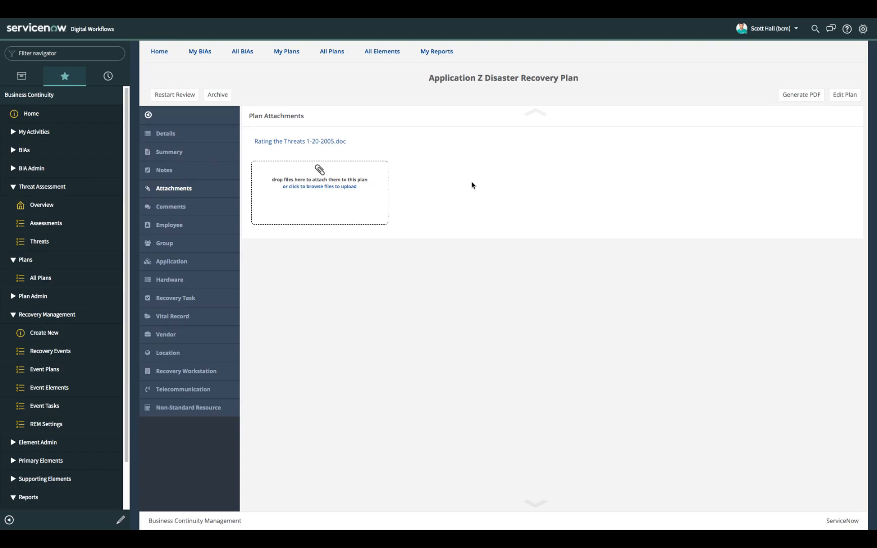
pyautogui.click(171, 207)
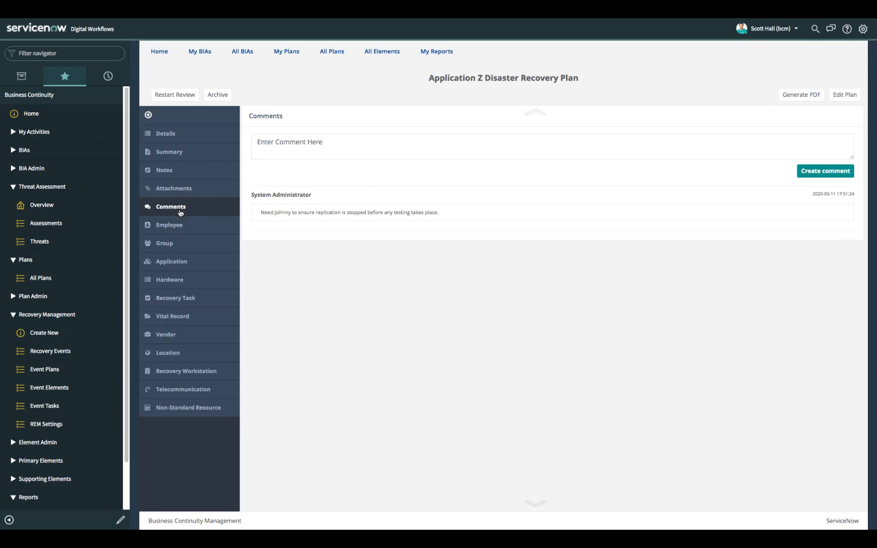
pyautogui.click(169, 225)
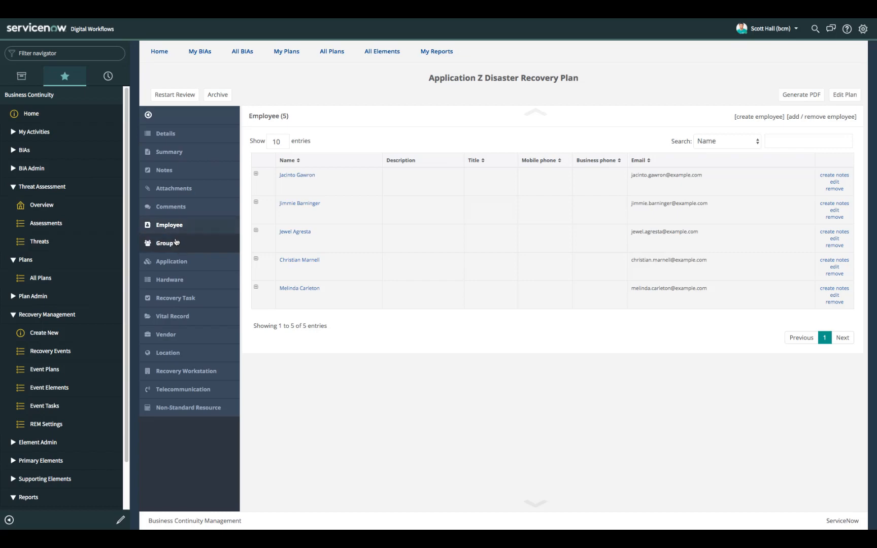
# Review the plan's four groups and two applications with RTO and RTA, then list hardware.
pyautogui.click(165, 243)
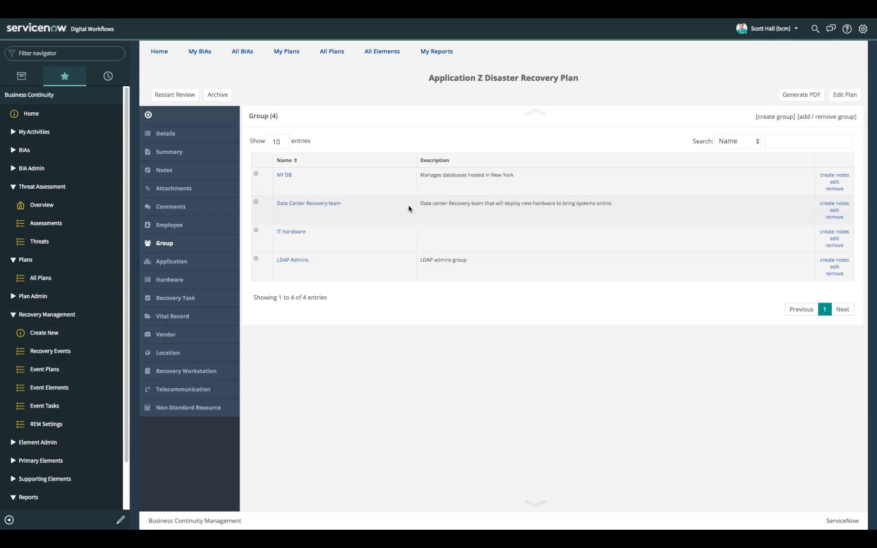
pyautogui.click(171, 261)
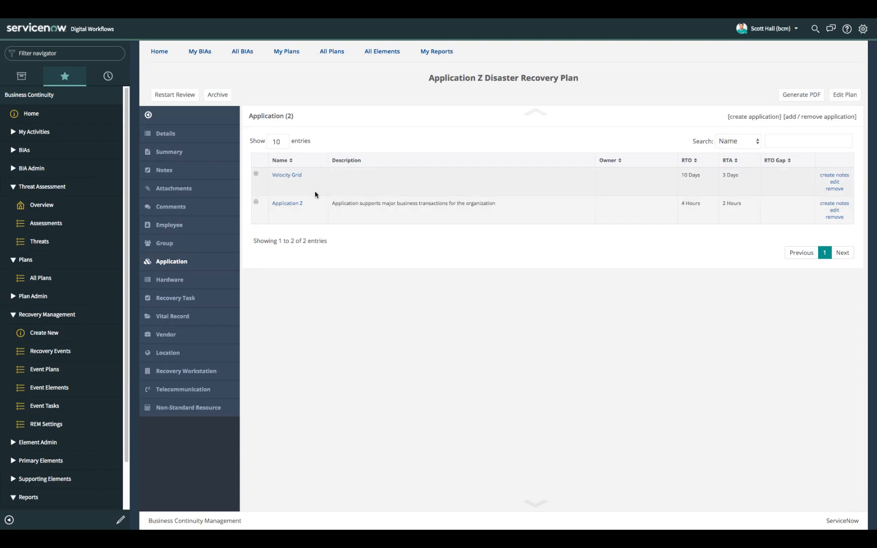
pyautogui.moveTo(313, 179)
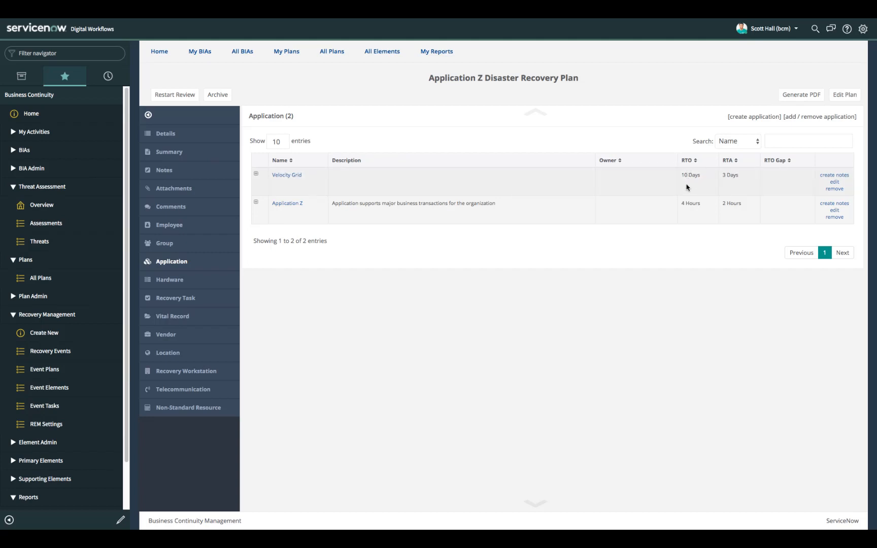
pyautogui.moveTo(685, 187)
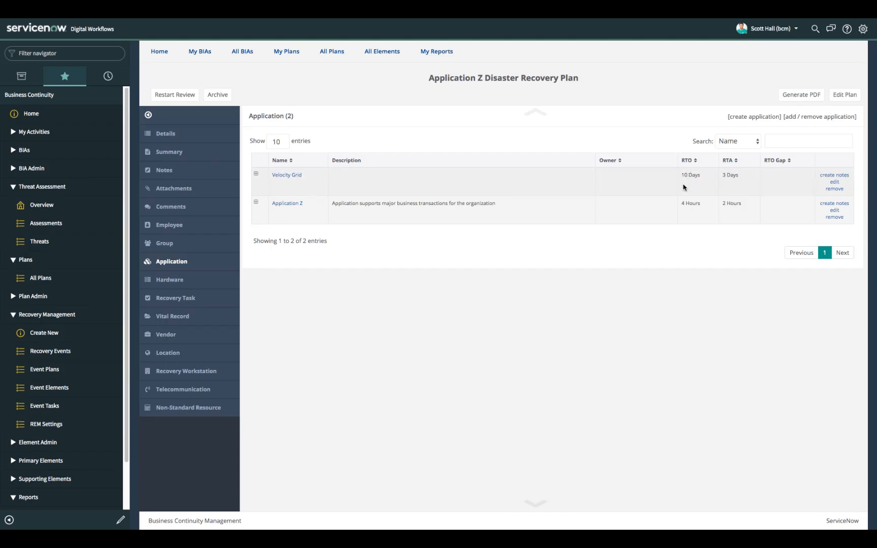
pyautogui.moveTo(731, 176)
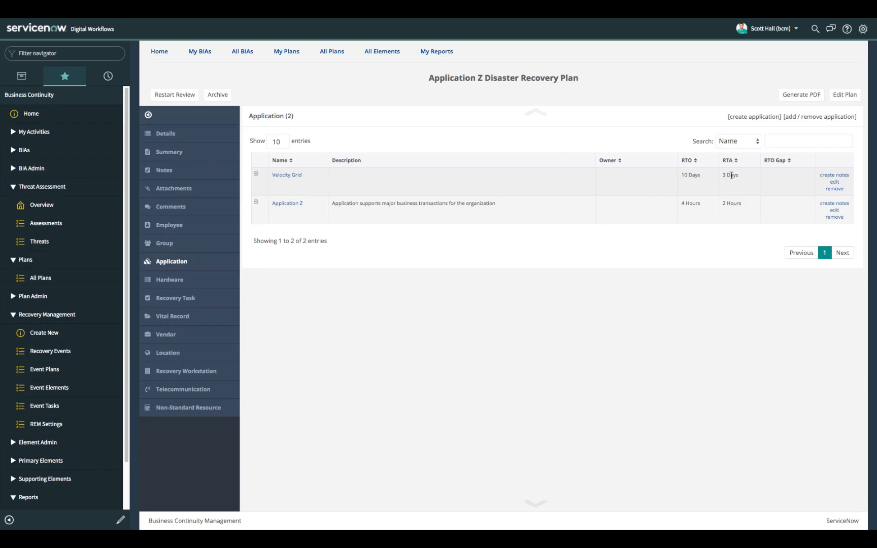
pyautogui.moveTo(738, 196)
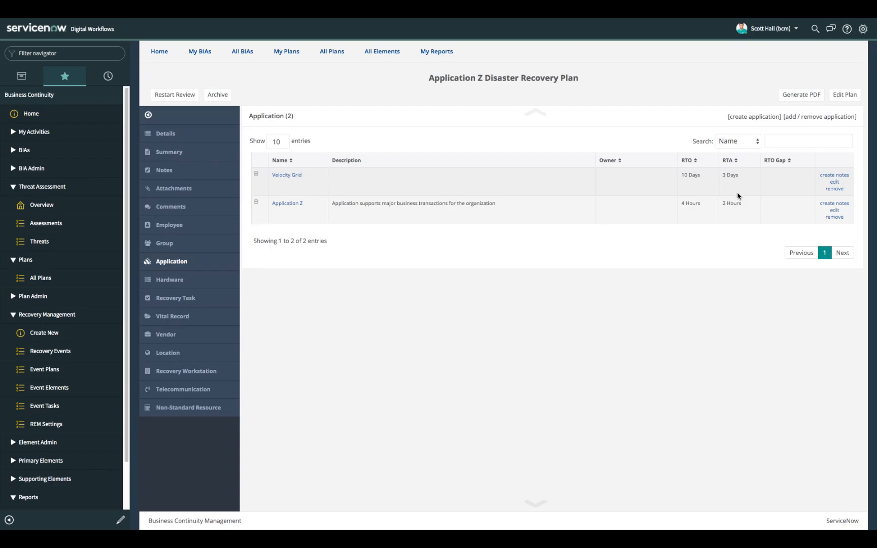
pyautogui.click(170, 280)
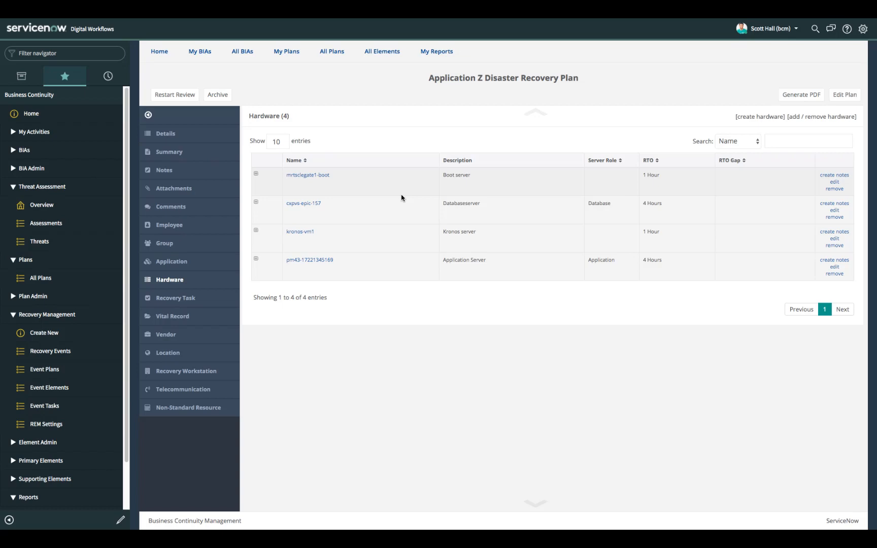
pyautogui.moveTo(196, 290)
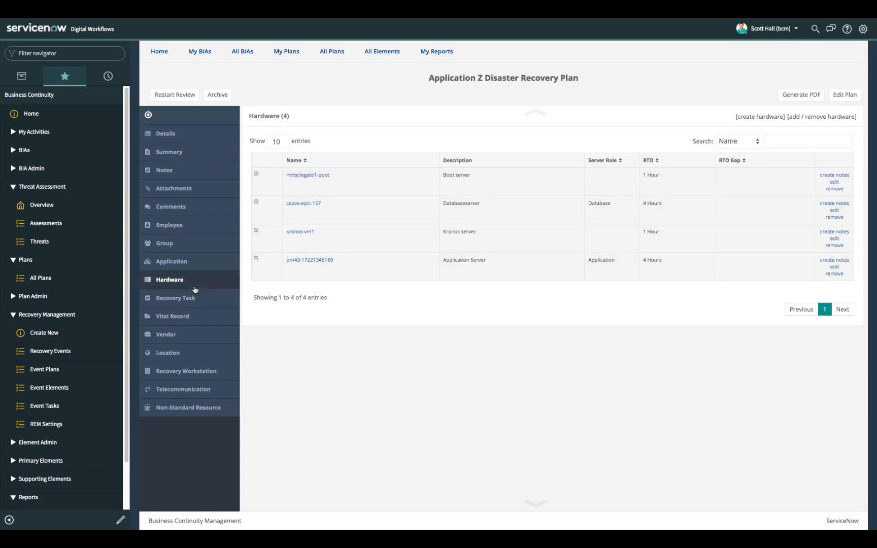
# Review the plan's ten recovery tasks, then bring up its two vital records.
pyautogui.click(175, 298)
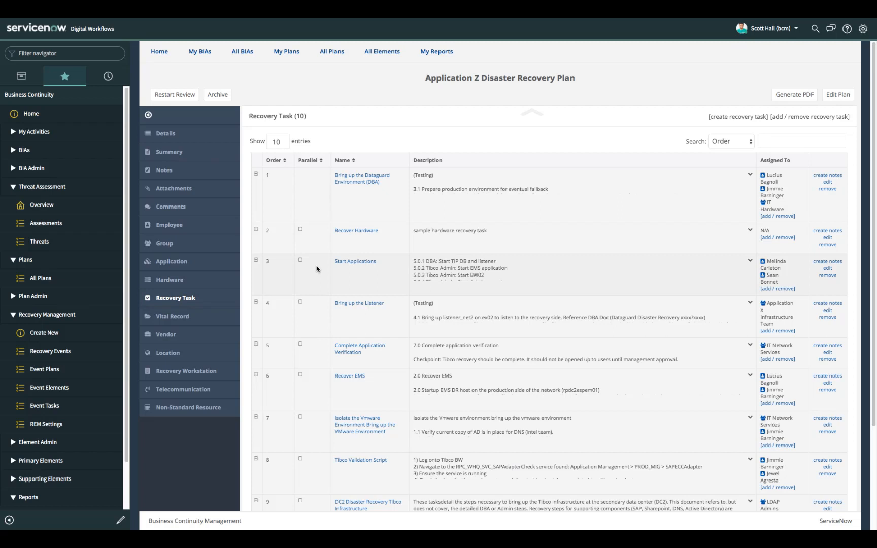
pyautogui.moveTo(801, 212)
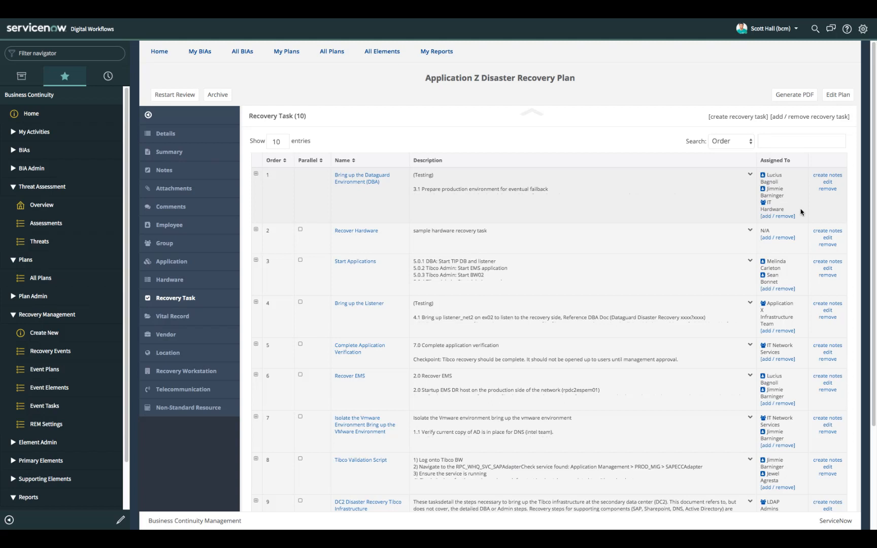
pyautogui.moveTo(175, 316)
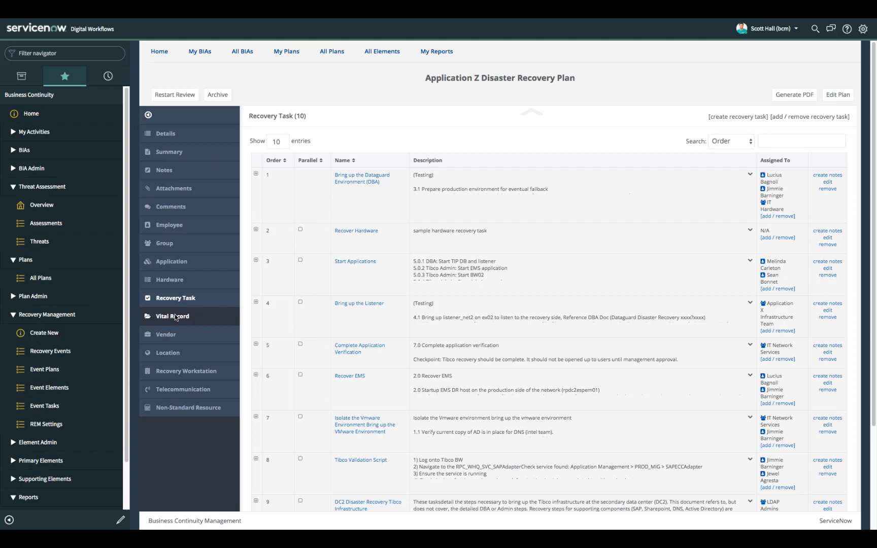
pyautogui.click(172, 316)
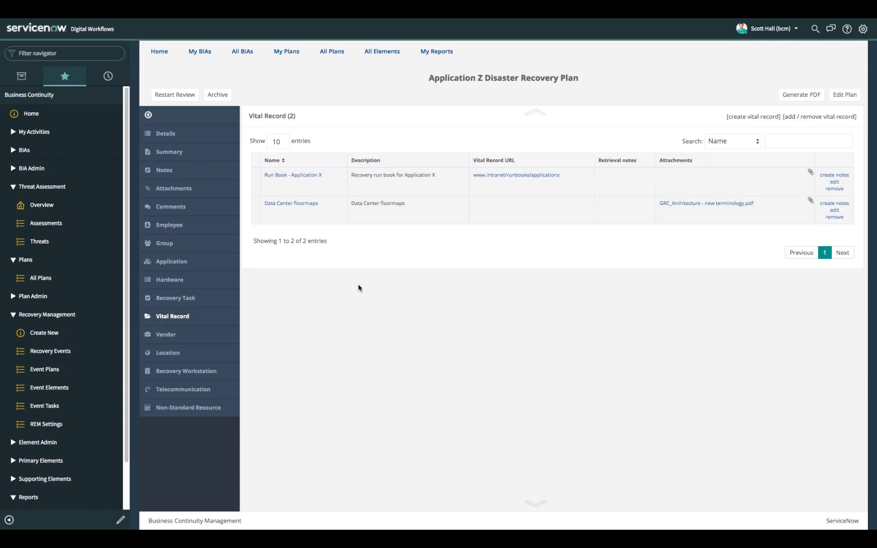
pyautogui.moveTo(195, 324)
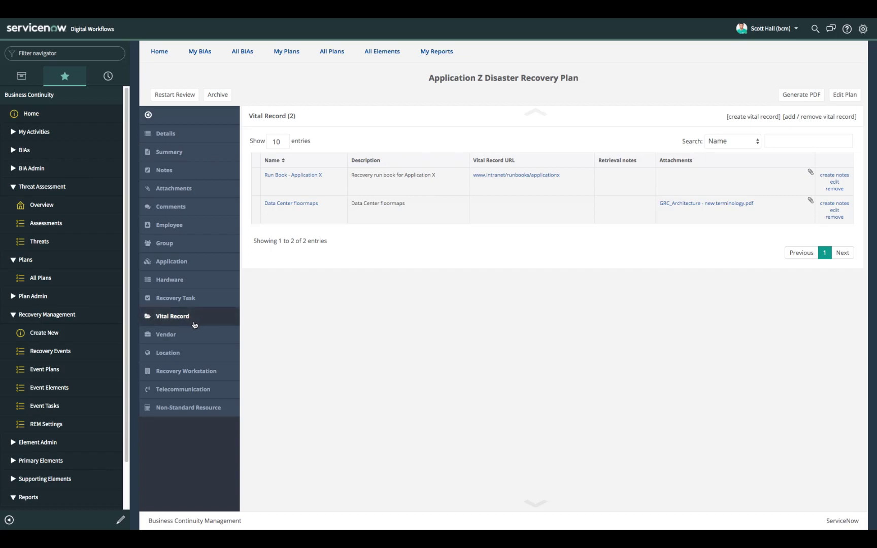
# Review the plan's vendor and two locations, then list its two recovery workstations.
pyautogui.click(165, 334)
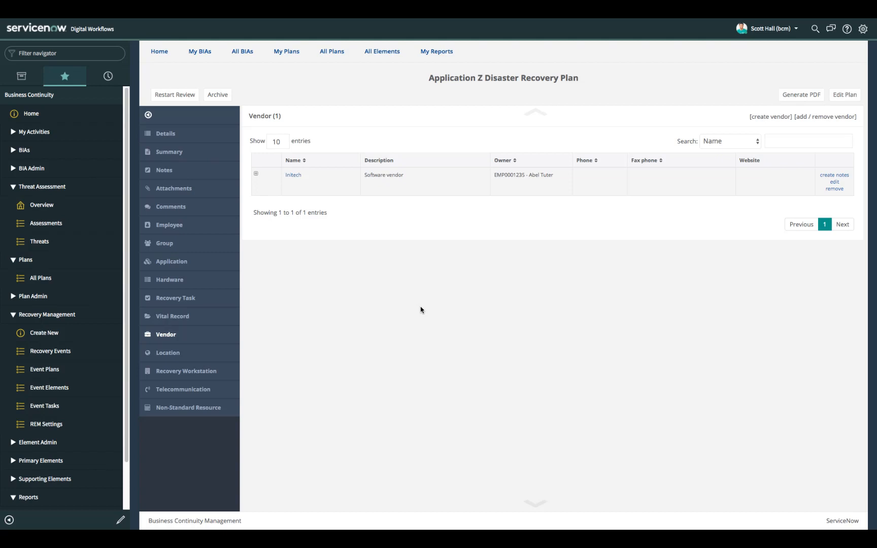
pyautogui.click(168, 353)
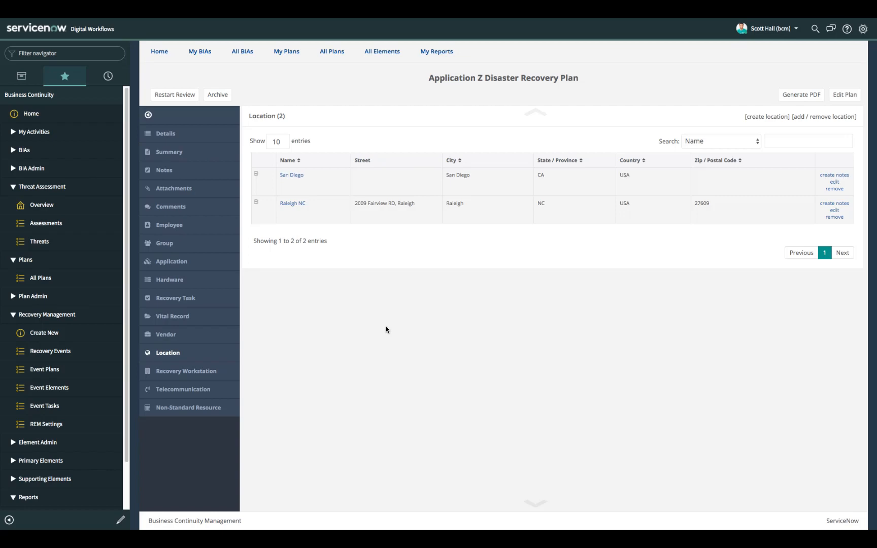
pyautogui.click(185, 371)
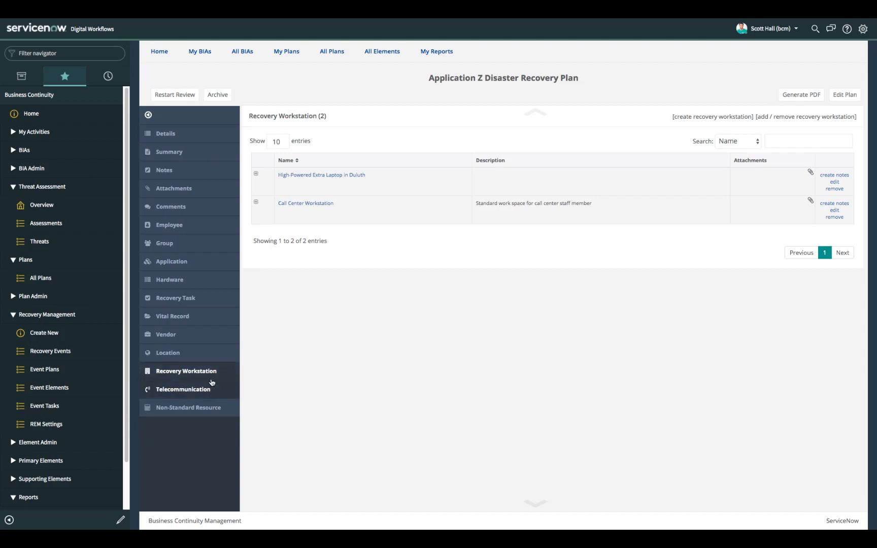
# Check telecommunication and non-standard resources, then return Home to the Admin Dashboard.
pyautogui.click(182, 389)
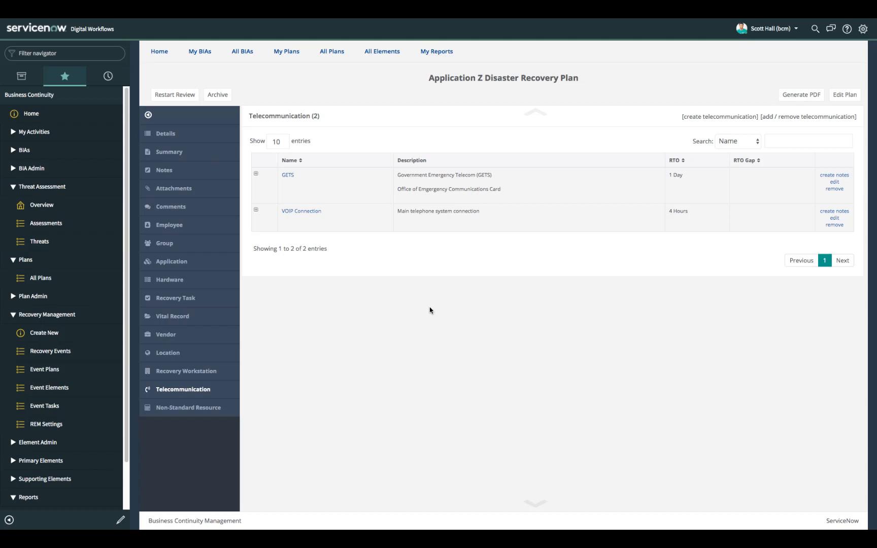
pyautogui.moveTo(343, 330)
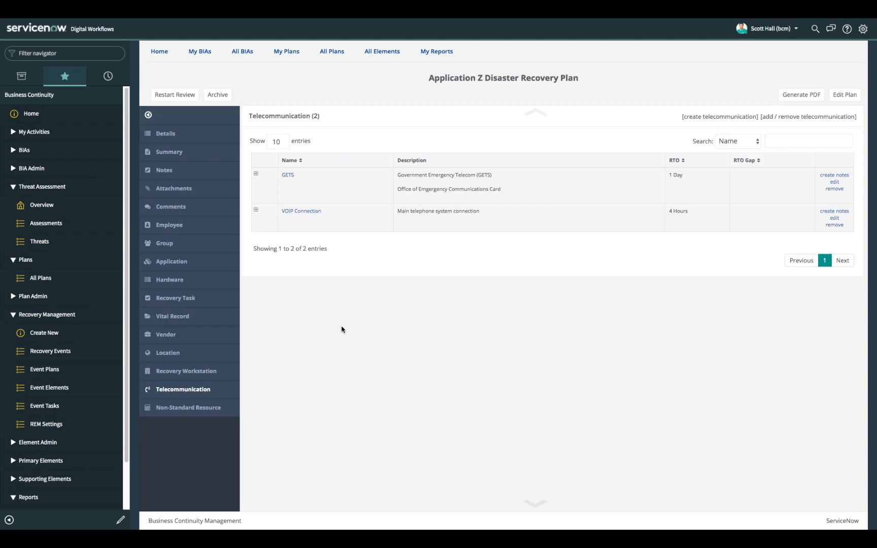
pyautogui.click(188, 408)
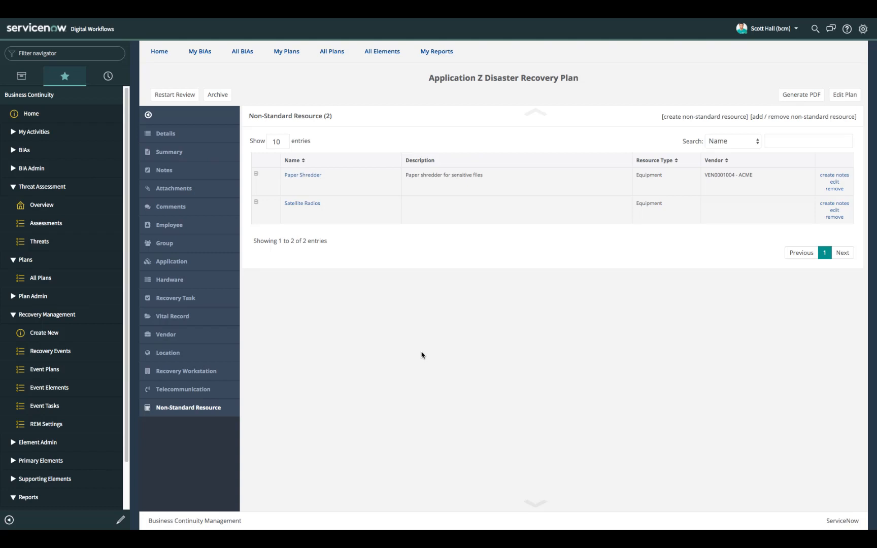
pyautogui.moveTo(163, 53)
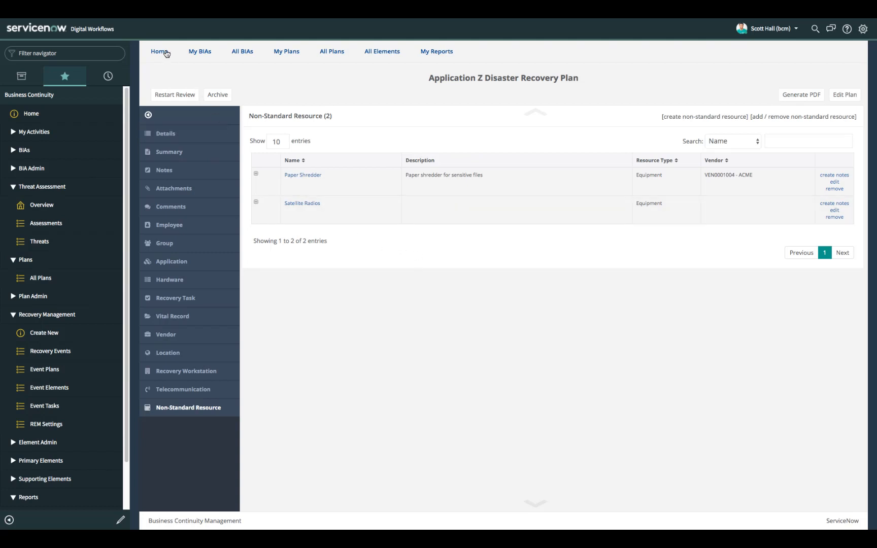
pyautogui.click(158, 51)
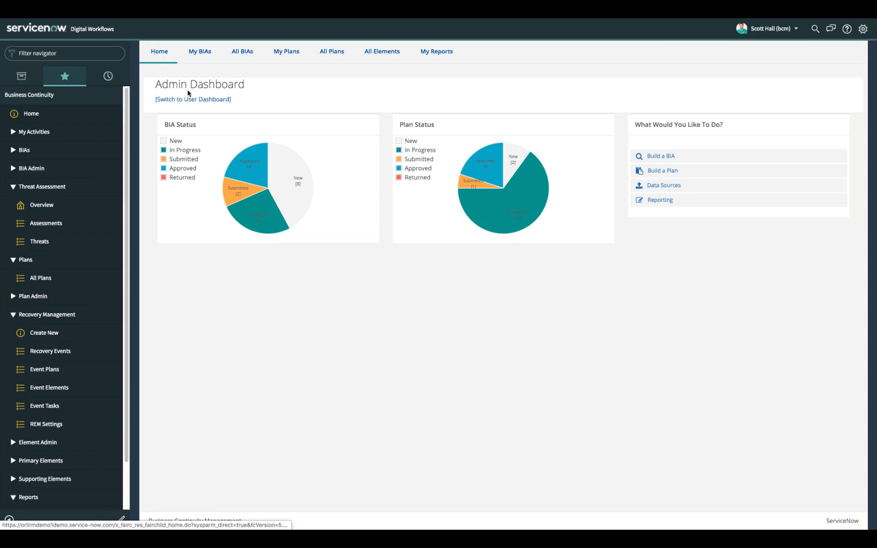